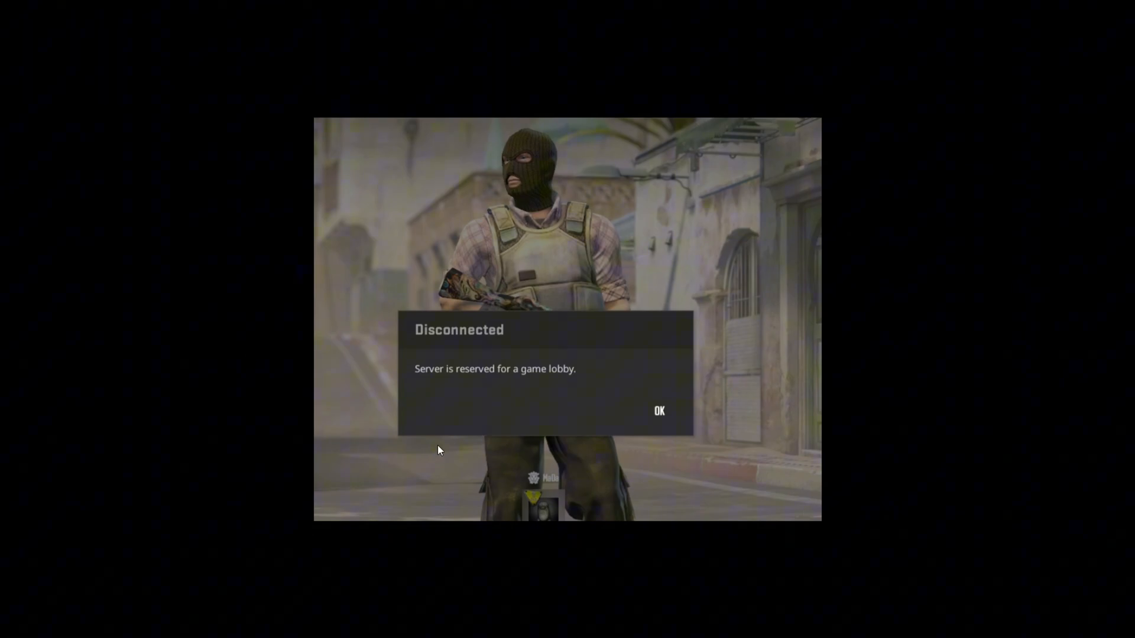
Step: Dismiss the 'Server is reserved for a game lobby' disconnect message with OK
{"action": "left_click", "coordinate": [657, 411]}
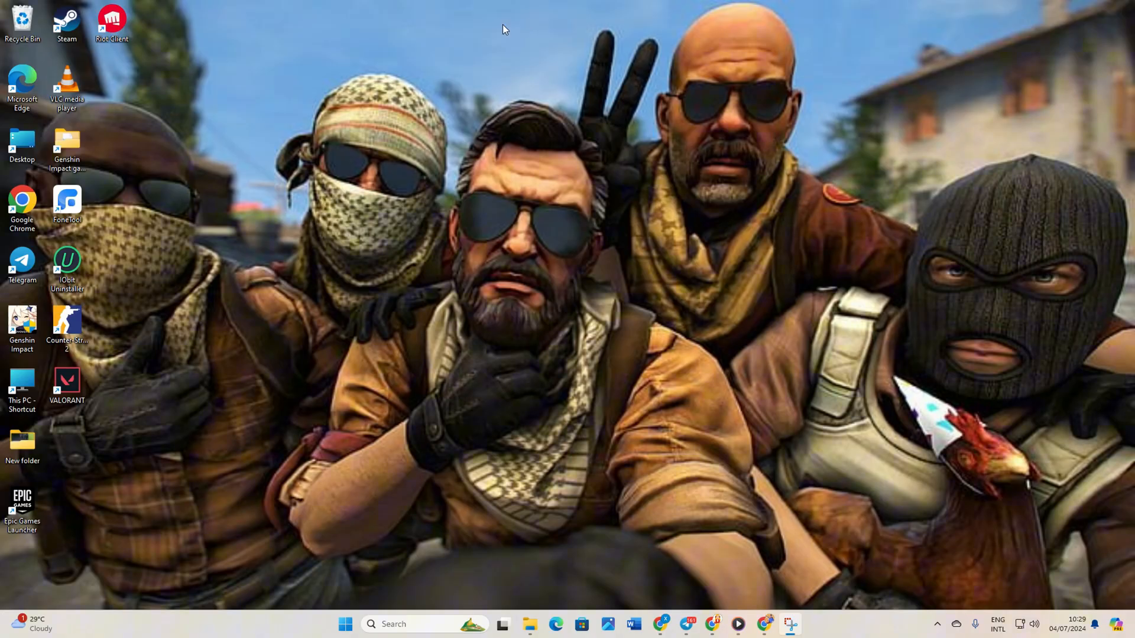
{"action": "mouse_move", "coordinate": [922, 571]}
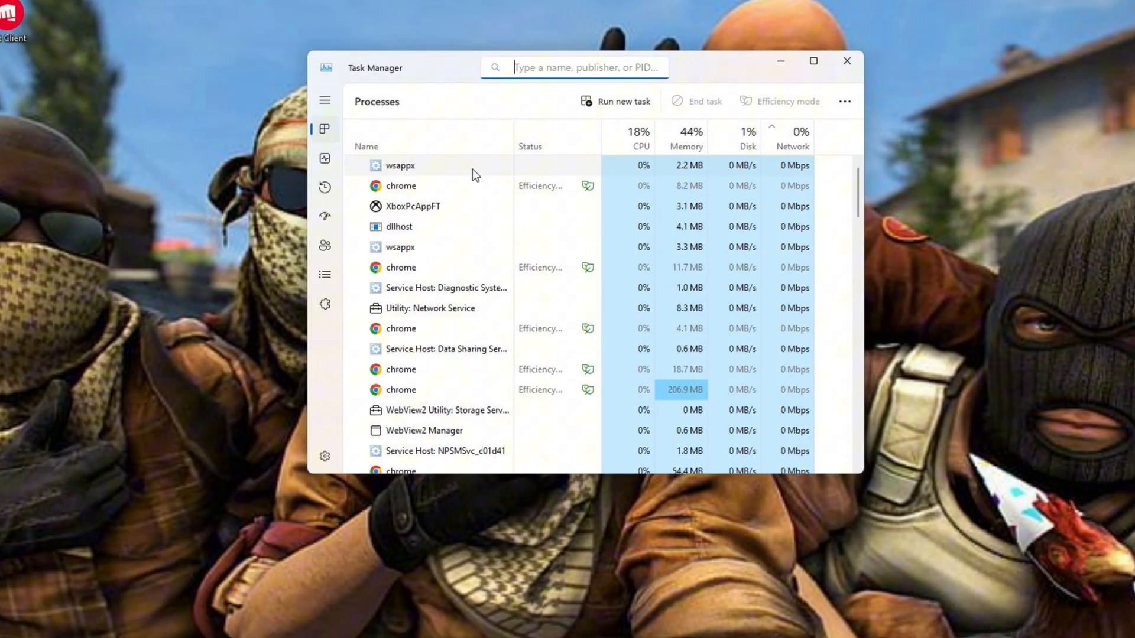
Step: Find 'steam' in Task Manager, end the Steam (32 bit) process and close Task Manager
{"action": "type", "text": "steam"}
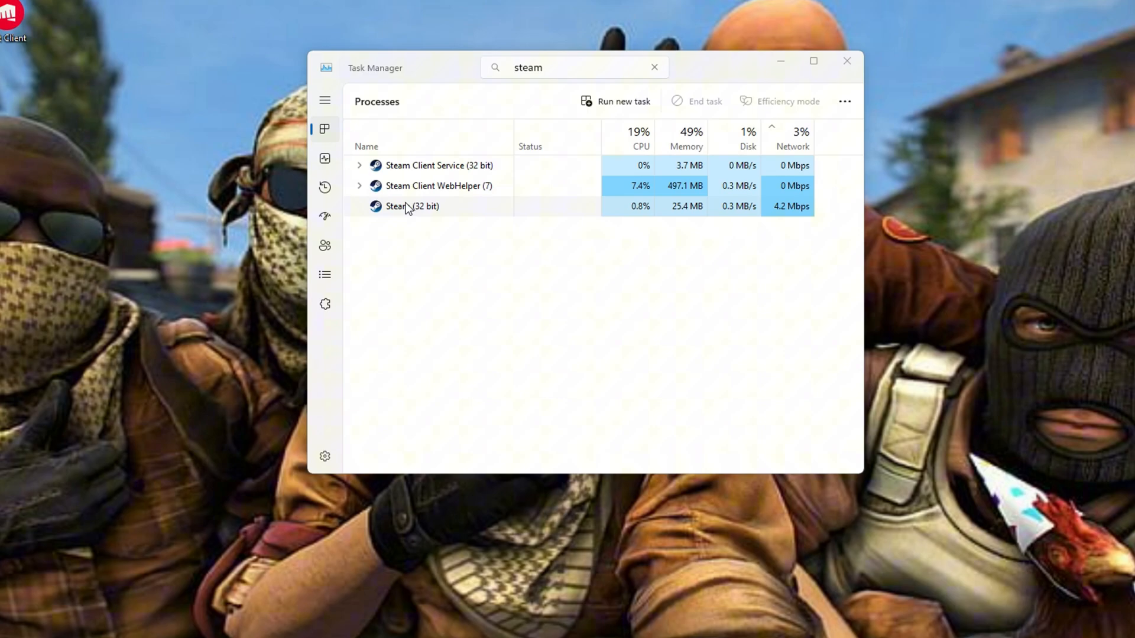
{"action": "right_click", "coordinate": [407, 206]}
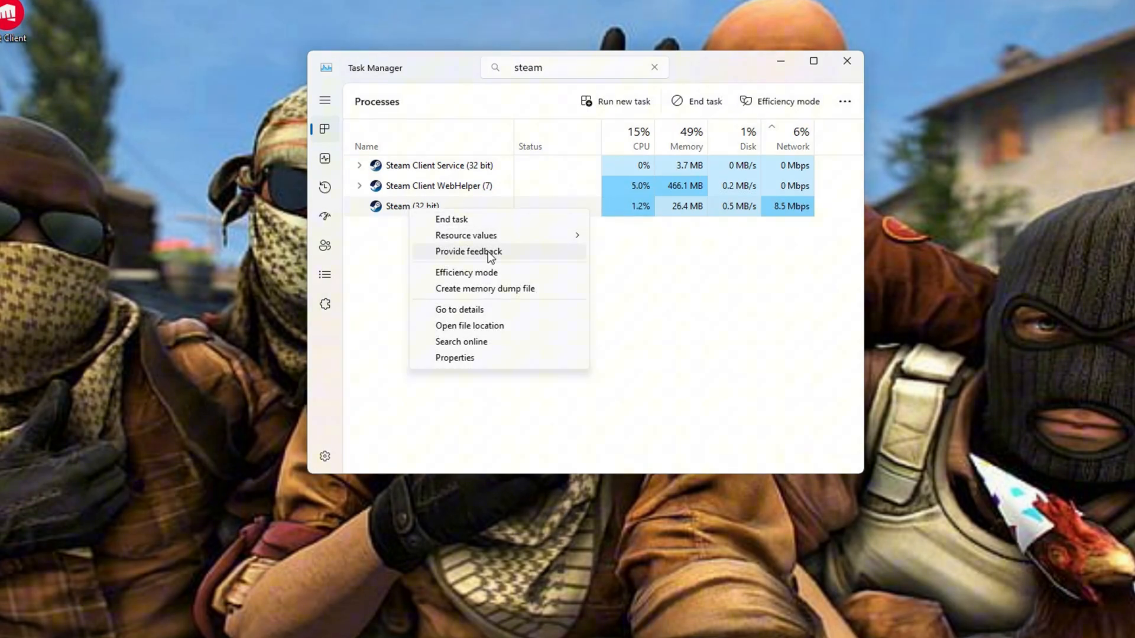
{"action": "mouse_move", "coordinate": [492, 232]}
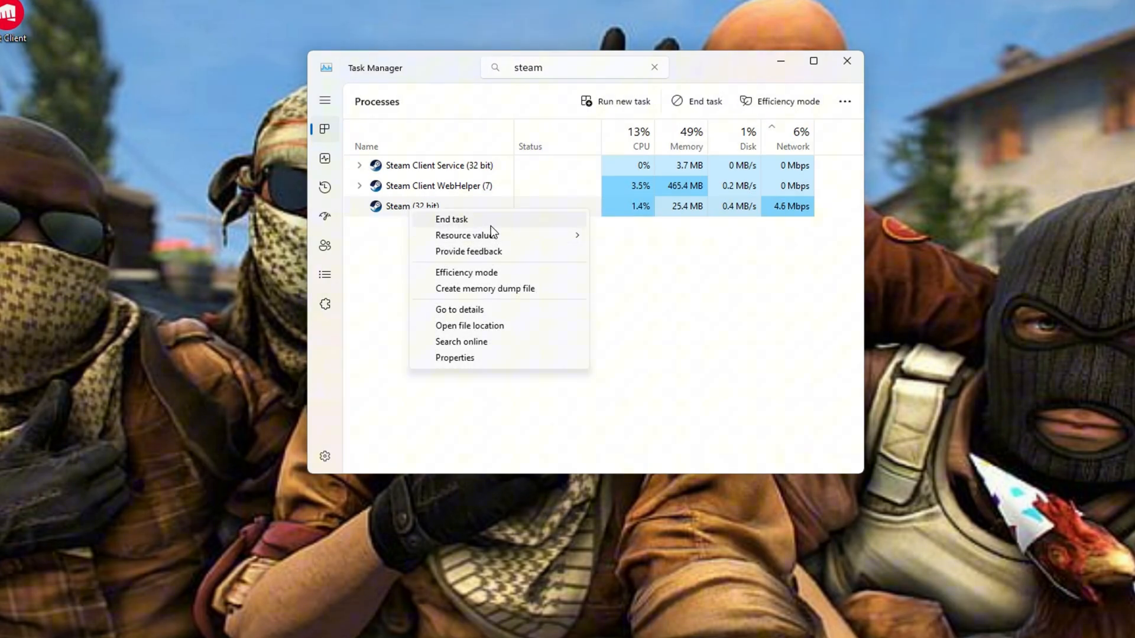
{"action": "left_click", "coordinate": [452, 220]}
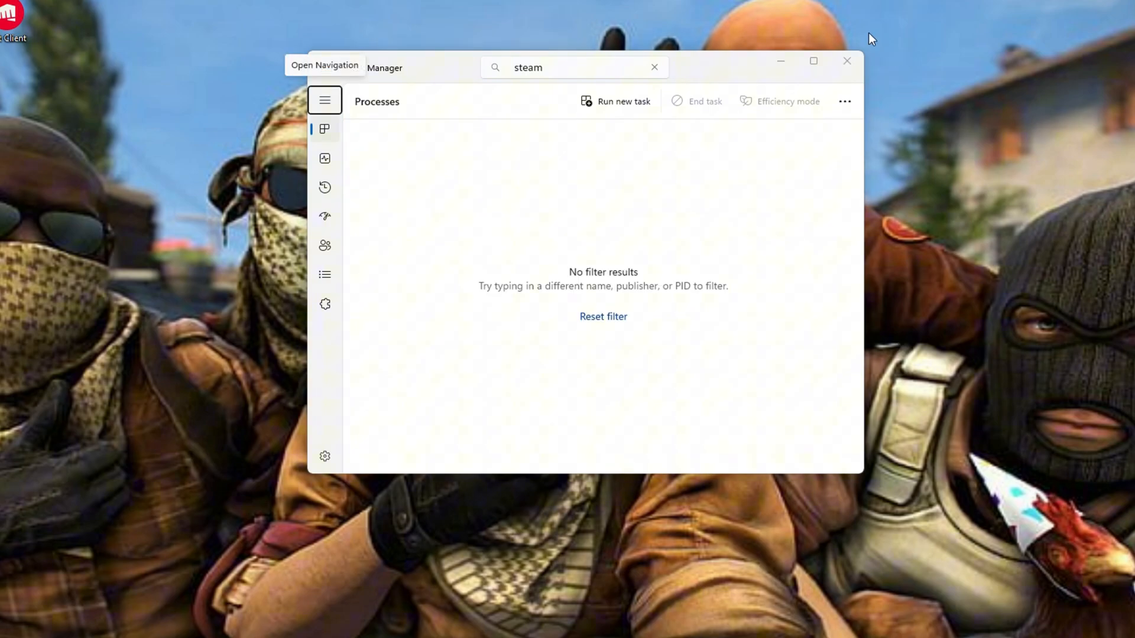
{"action": "left_click", "coordinate": [846, 61]}
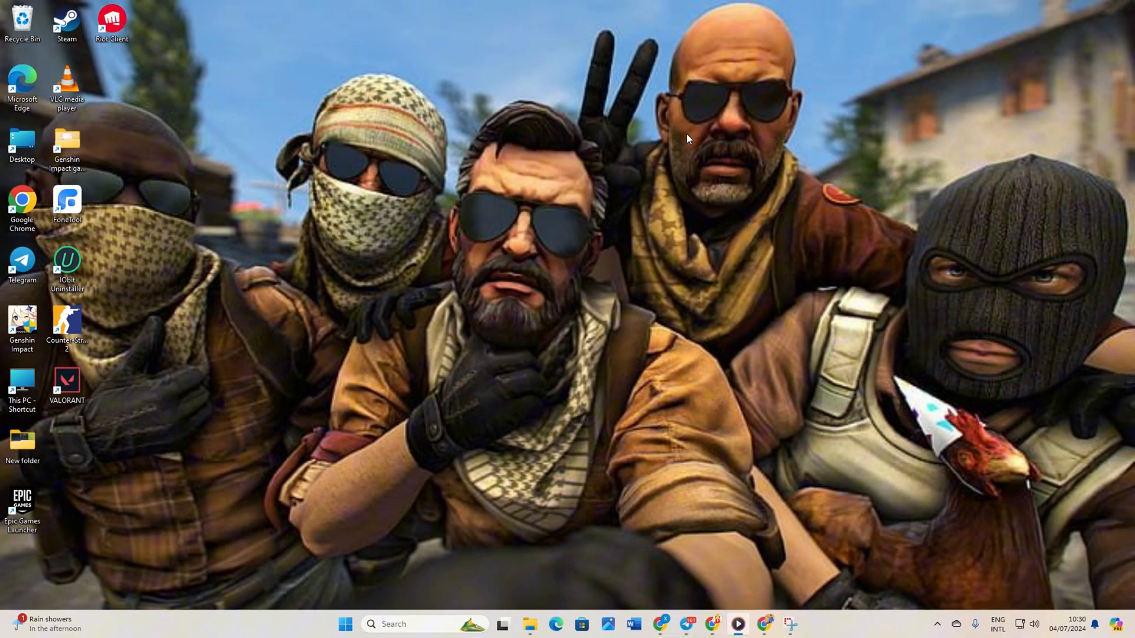
{"action": "mouse_move", "coordinate": [606, 584]}
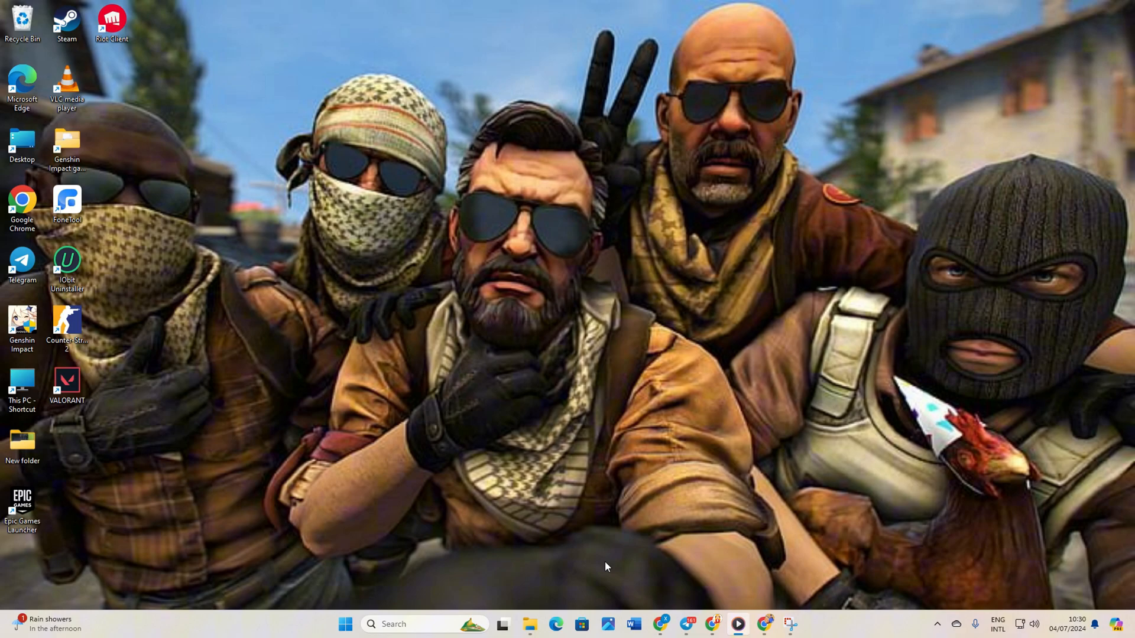
Step: Search 'cmd' from the taskbar and launch Command Prompt as administrator
{"action": "left_click", "coordinate": [427, 623]}
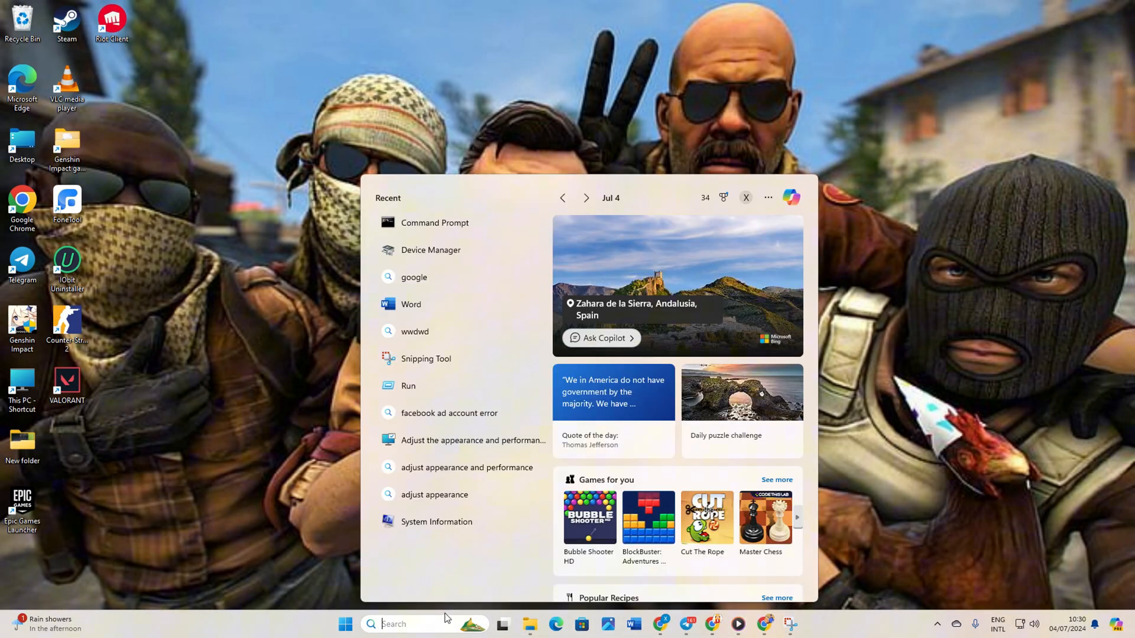
{"action": "type", "text": "cmd"}
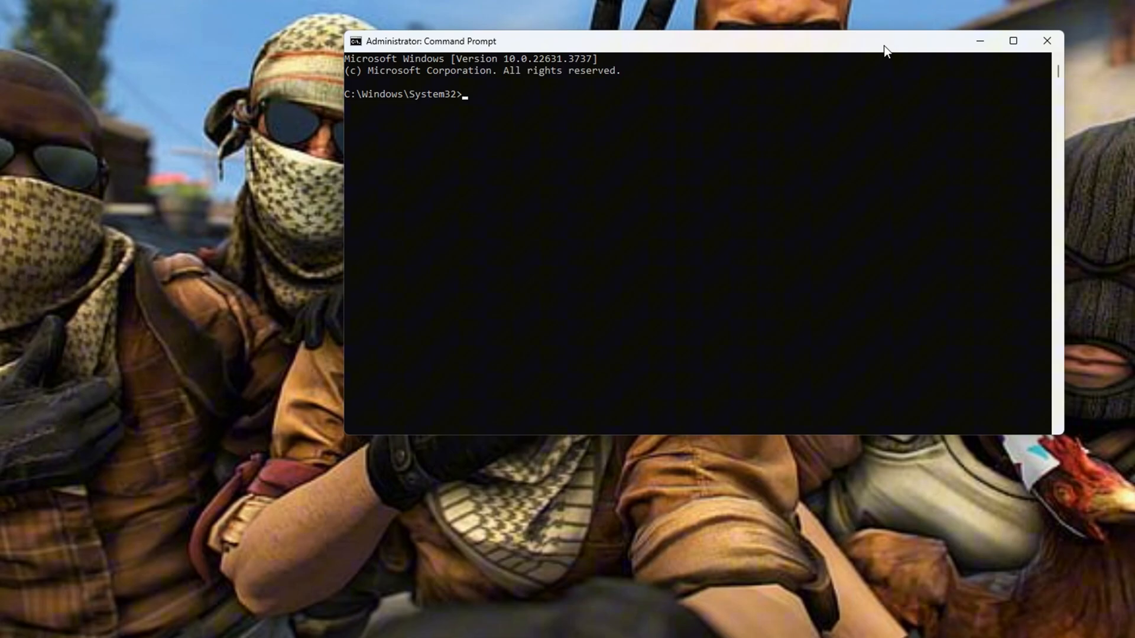
Step: Run netsh winsock reset, ipconfig /flushdns, /release and /renew, then close Command Prompt
{"action": "type", "text": "netsh winsock reset"}
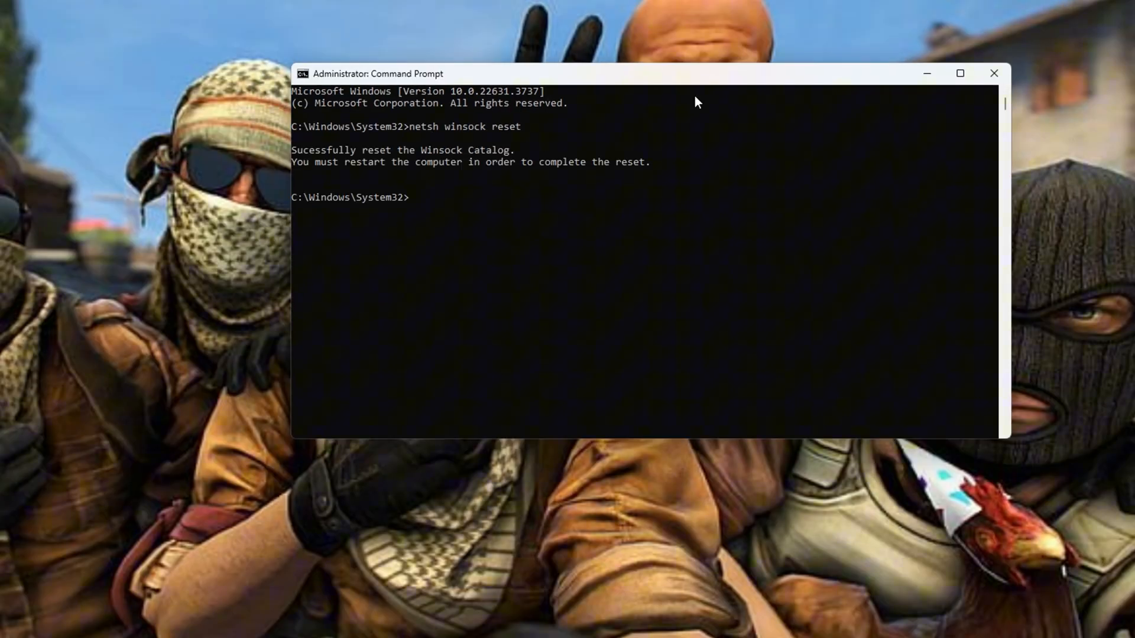
{"action": "type", "text": "ipconfig /flushdns"}
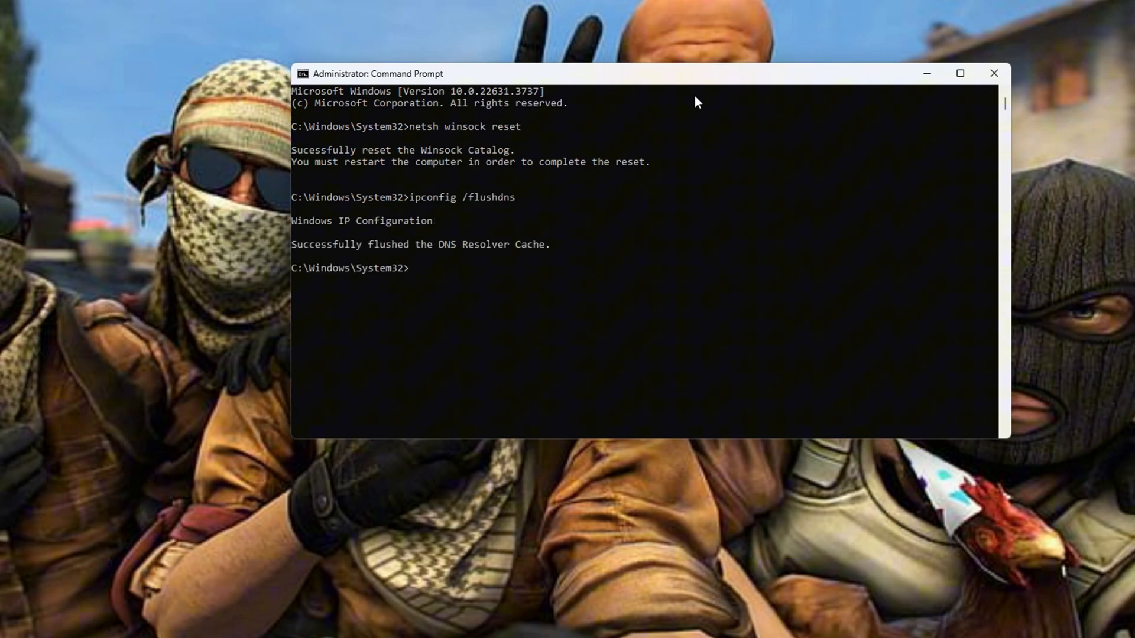
{"action": "type", "text": "ipconfig /release"}
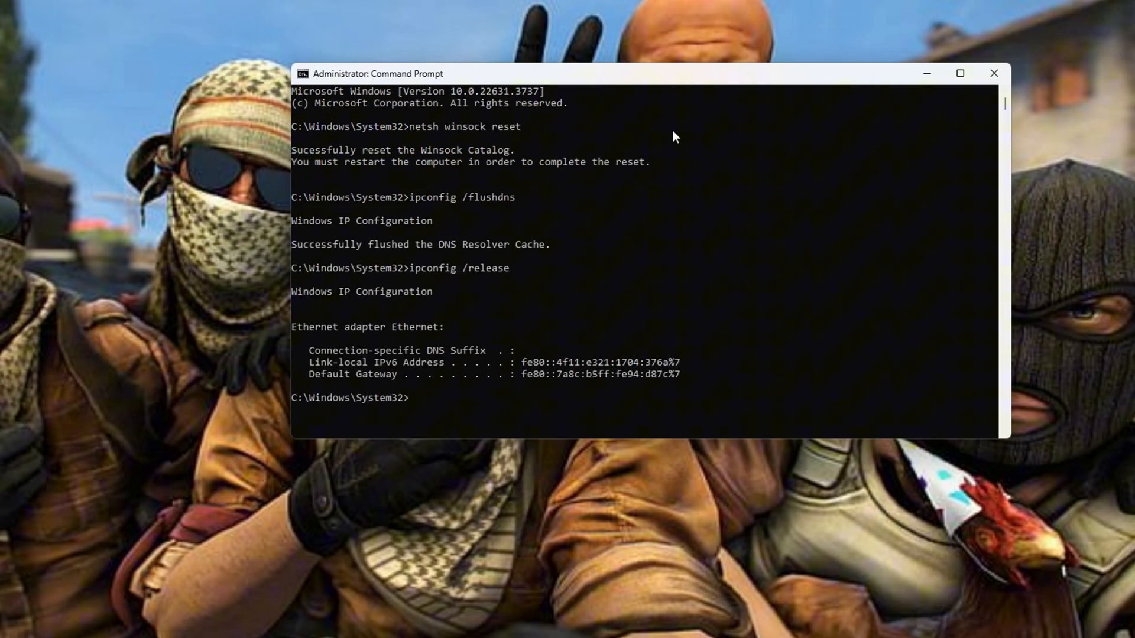
{"action": "type", "text": "ipconfig /"}
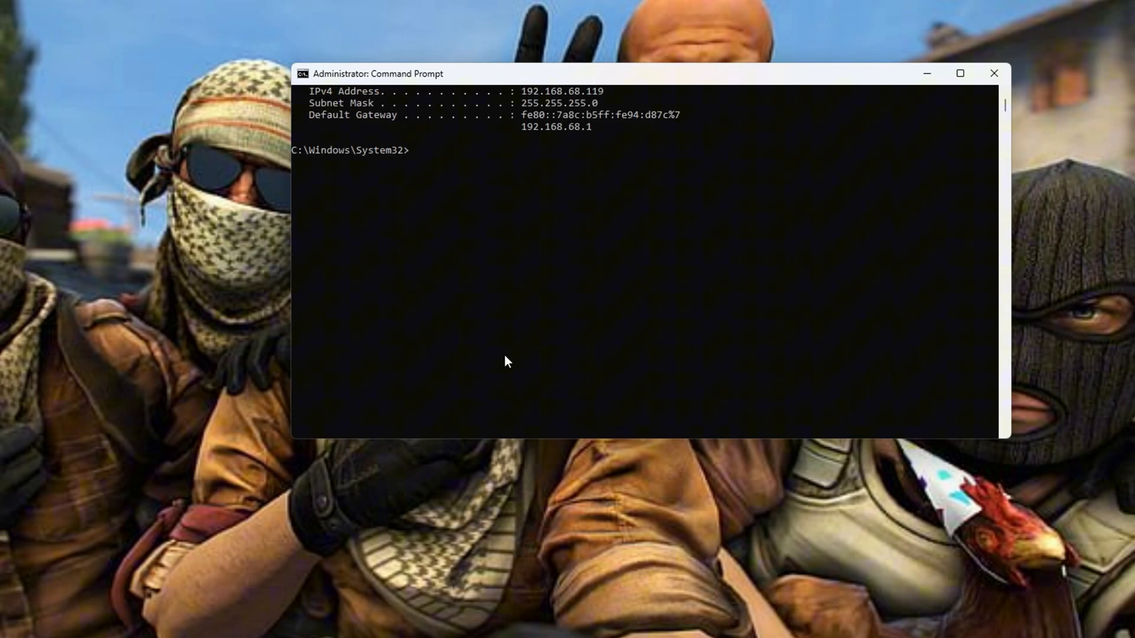
{"action": "mouse_move", "coordinate": [660, 281]}
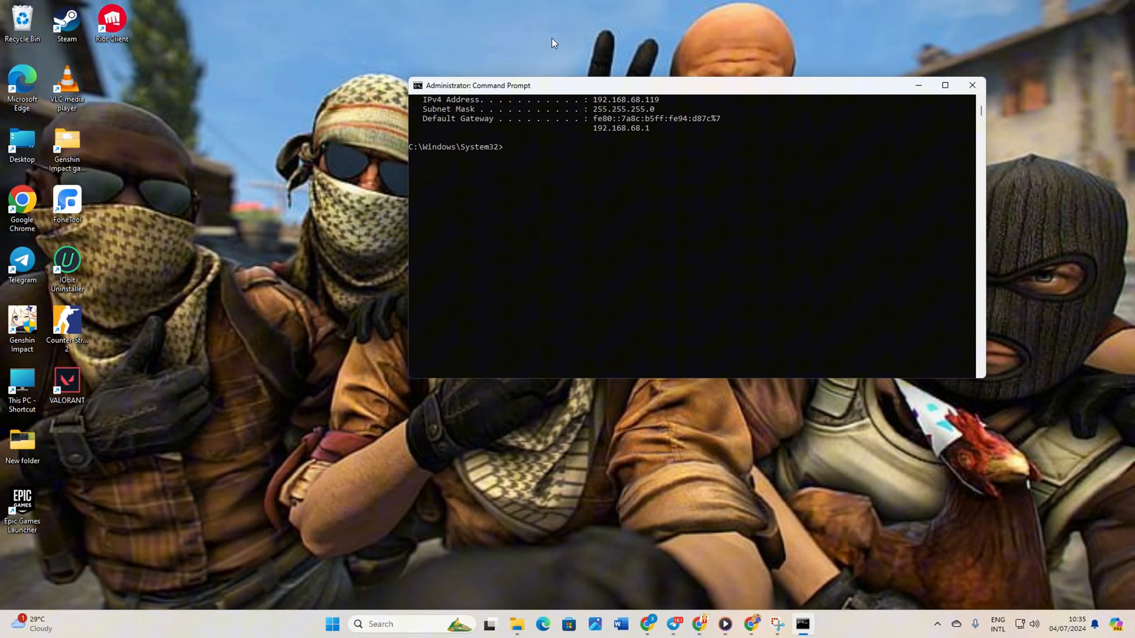
{"action": "left_click", "coordinate": [972, 85]}
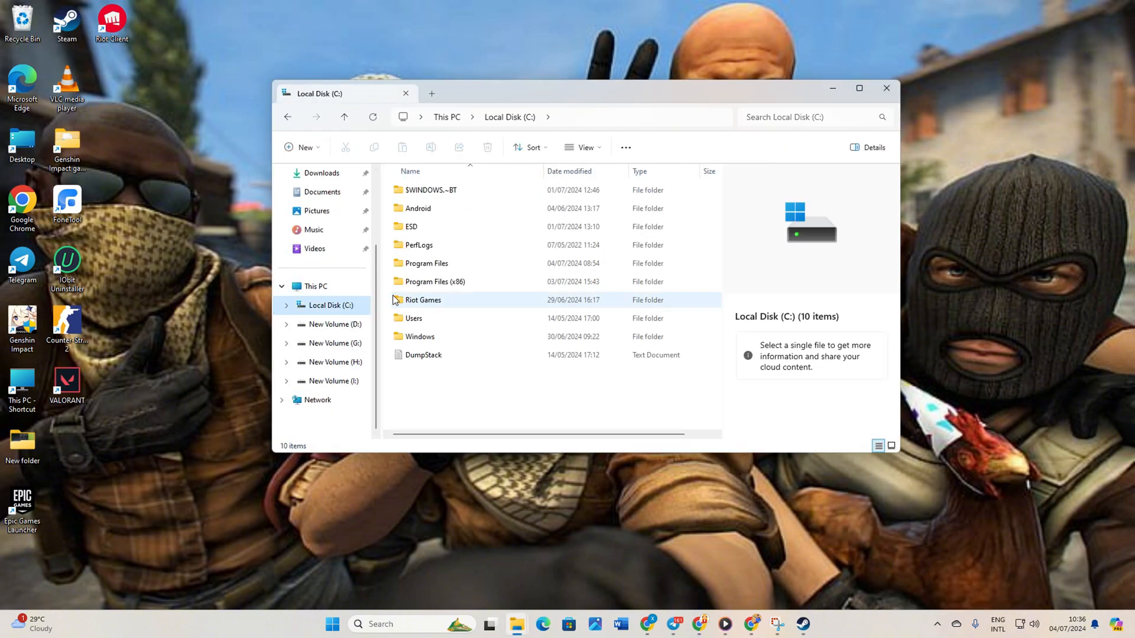
Step: Navigate into Program Files (x86) > Steam > userdata and the numbered account folder
{"action": "double_click", "coordinate": [435, 282]}
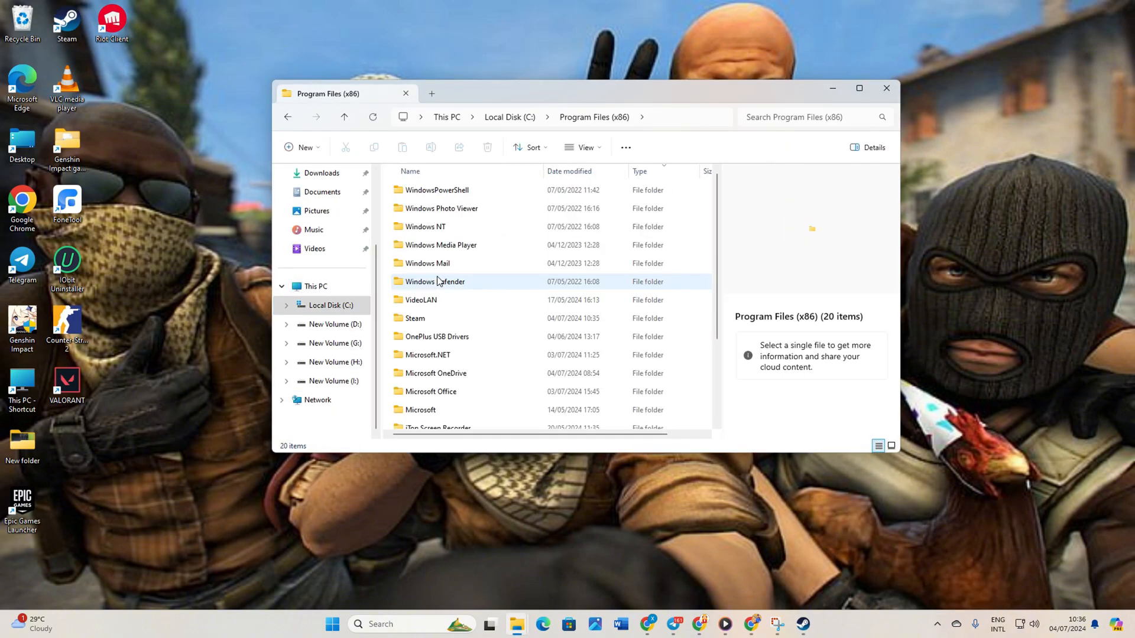
{"action": "double_click", "coordinate": [415, 318]}
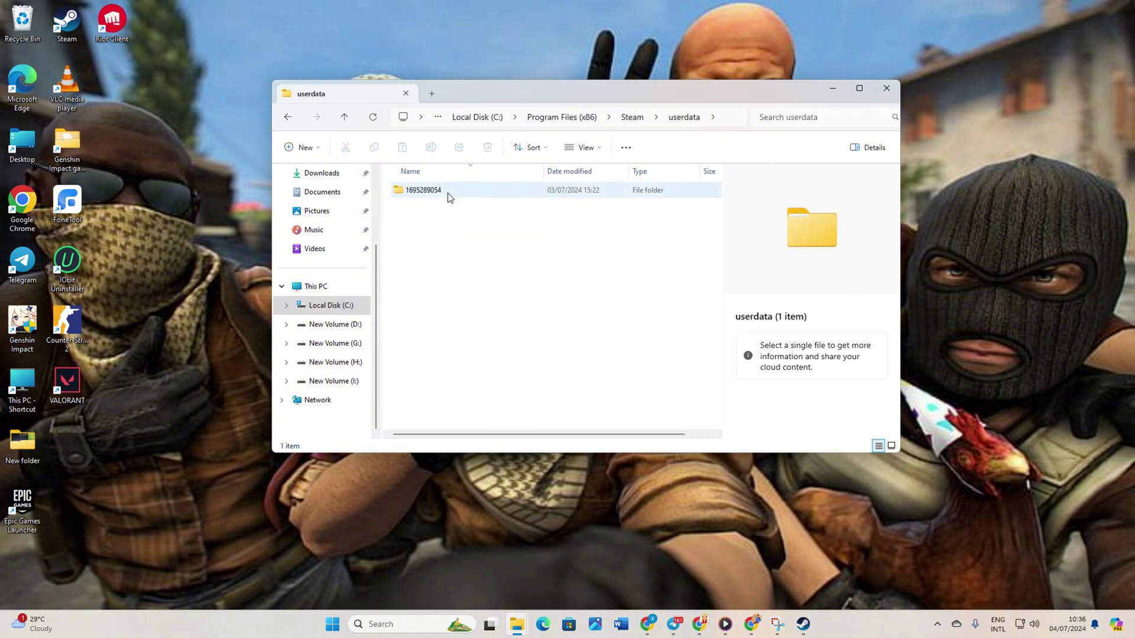
{"action": "double_click", "coordinate": [421, 189]}
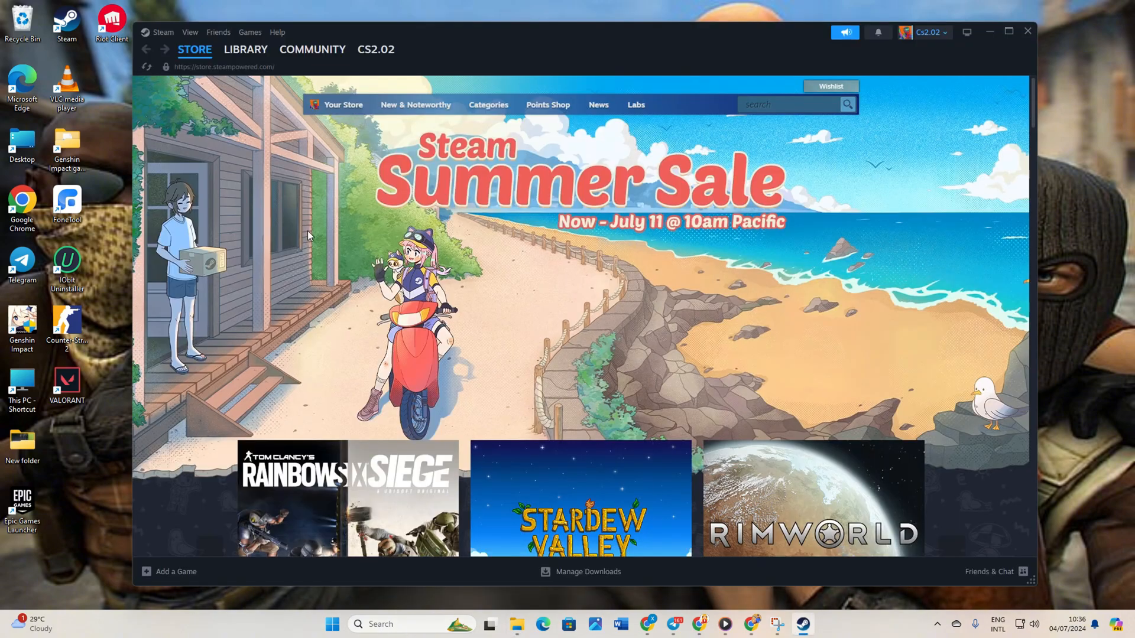
Step: From Library, start Verify integrity of game files in Counter-Strike 2's Installed Files properties
{"action": "left_click", "coordinate": [246, 50]}
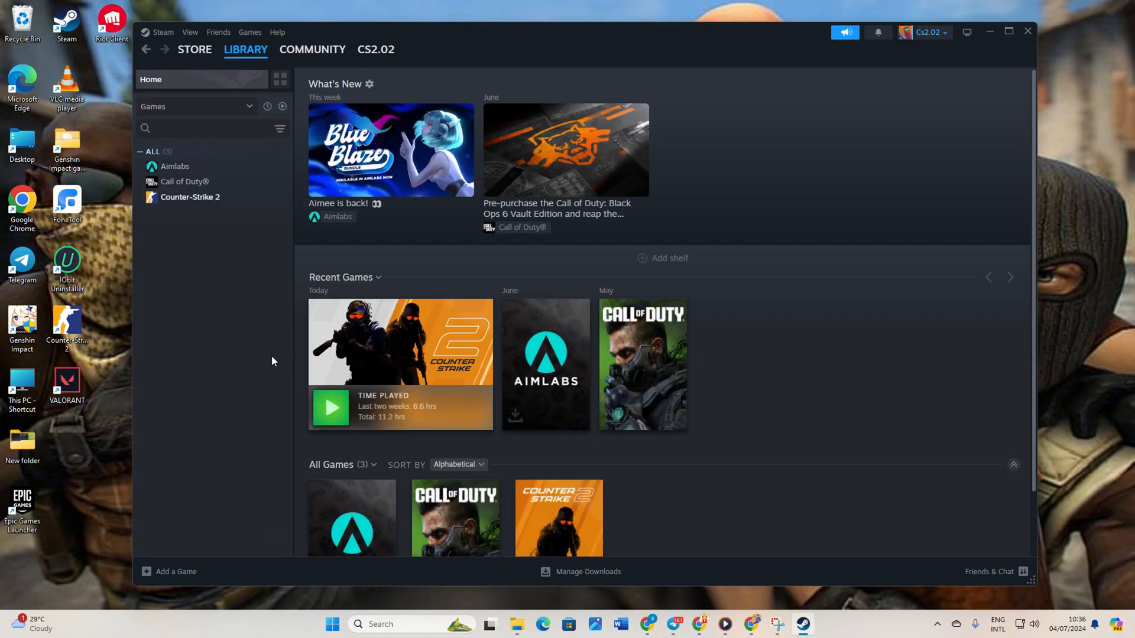
{"action": "left_click", "coordinate": [190, 196]}
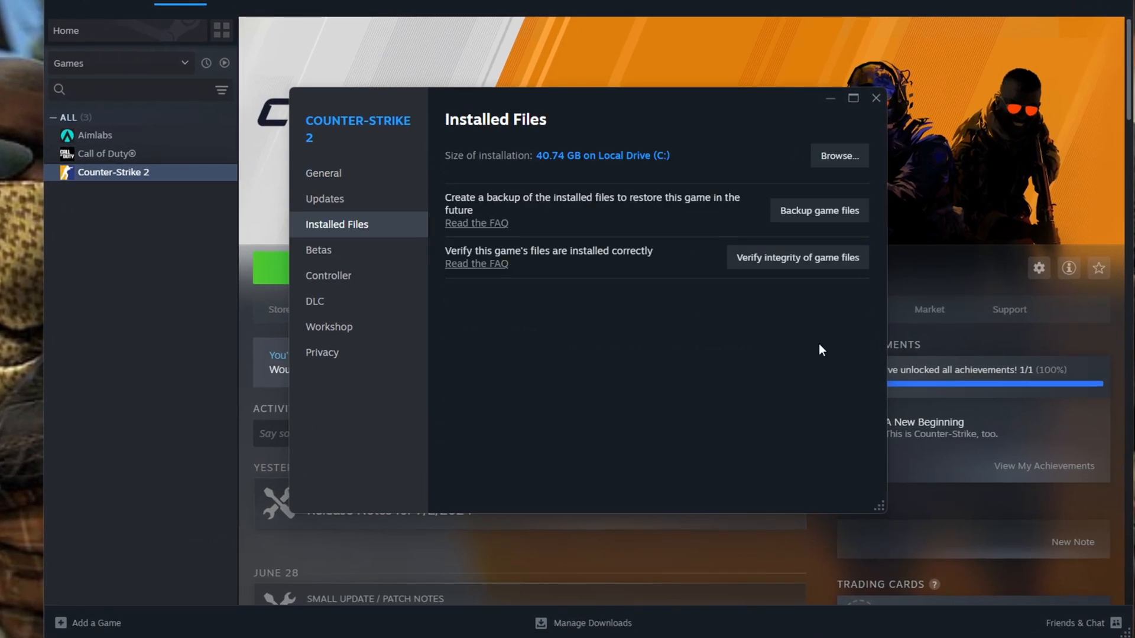
{"action": "left_click", "coordinate": [797, 258]}
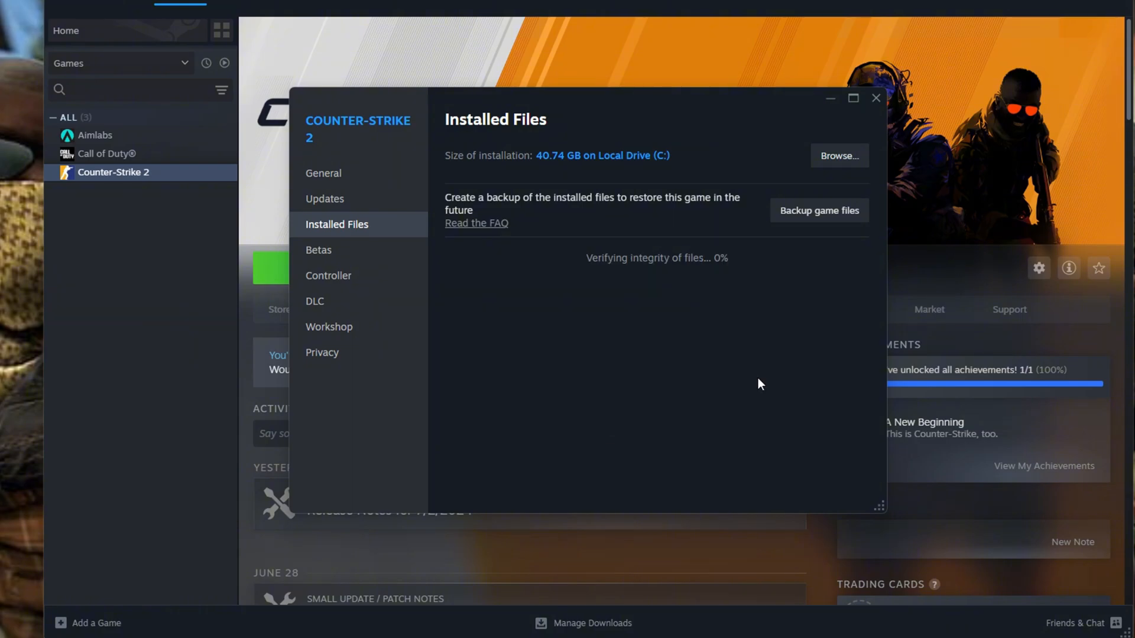